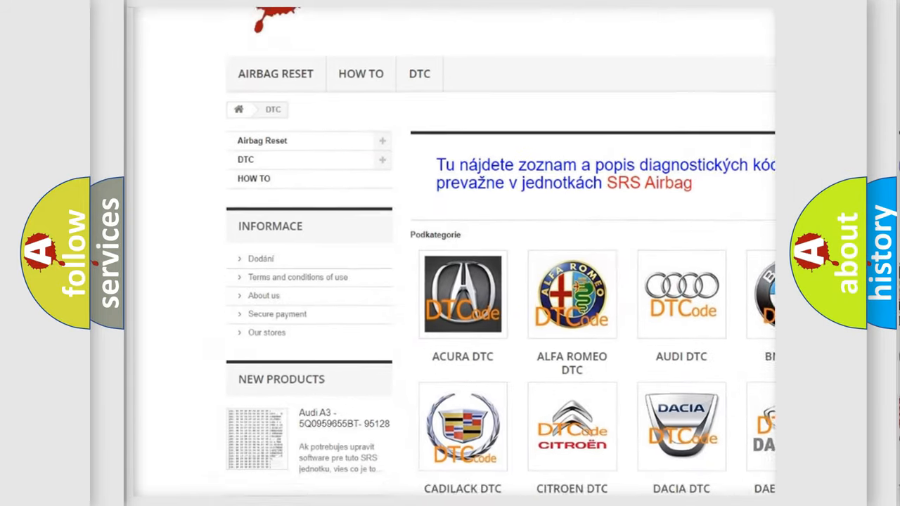
{"action": "scroll", "scroll_direction": "down", "scroll_amount": 3}
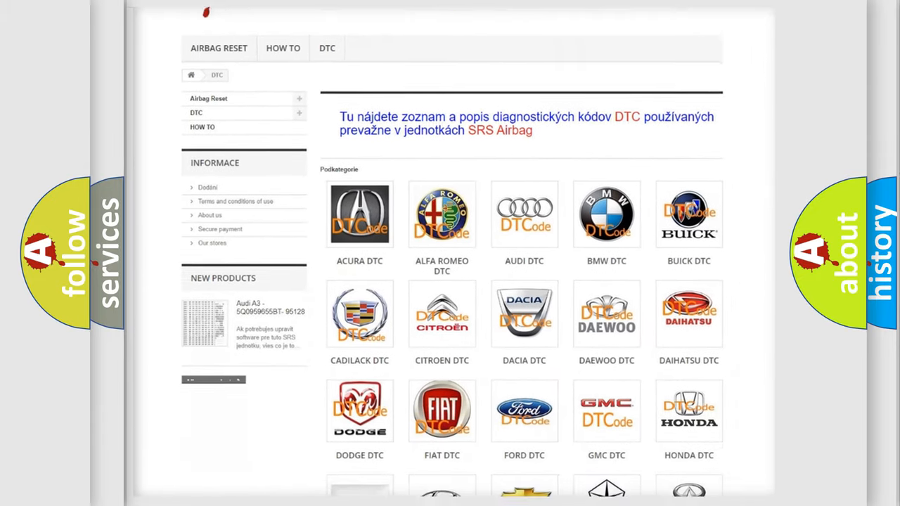
{"action": "scroll", "scroll_direction": "down", "scroll_amount": 3}
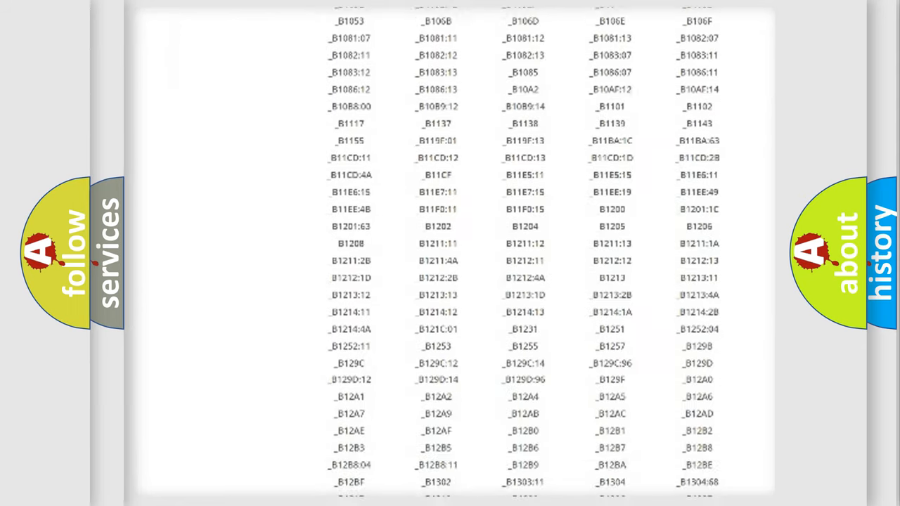
{"action": "scroll", "scroll_direction": "down", "scroll_amount": 3}
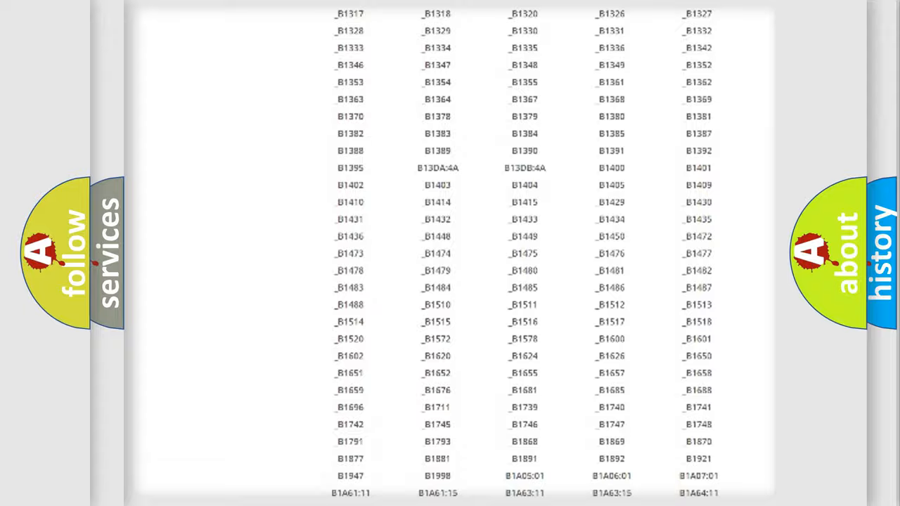
{"action": "scroll", "scroll_direction": "up", "scroll_amount": 3}
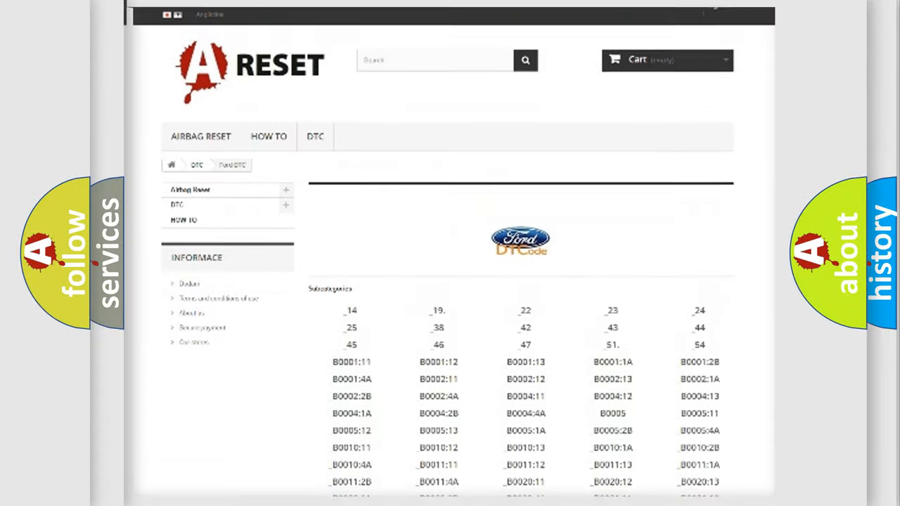